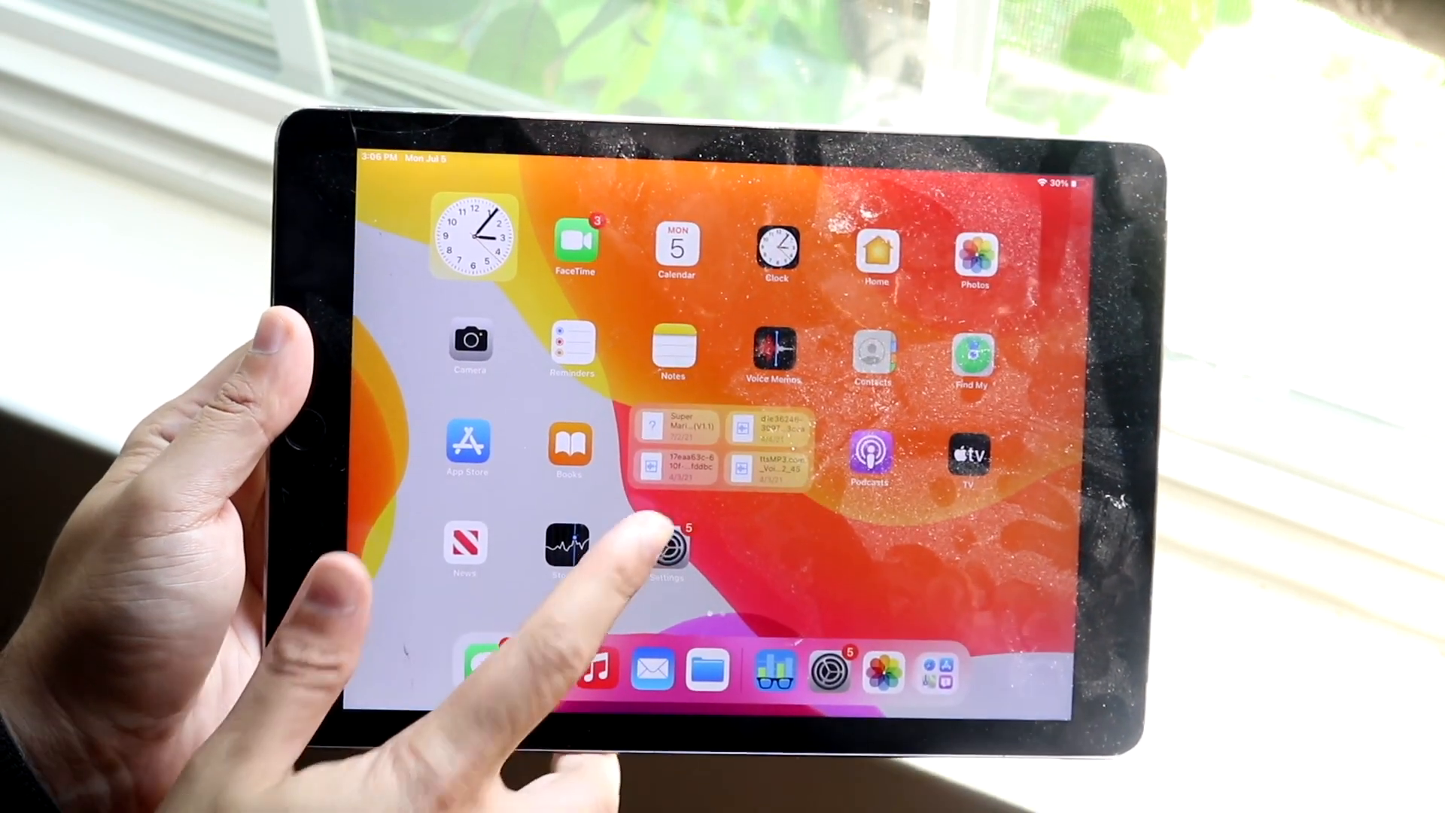
# Long-press an app icon and choose Edit Home Screen to enter jiggle mode.
pyautogui.click(672, 547)
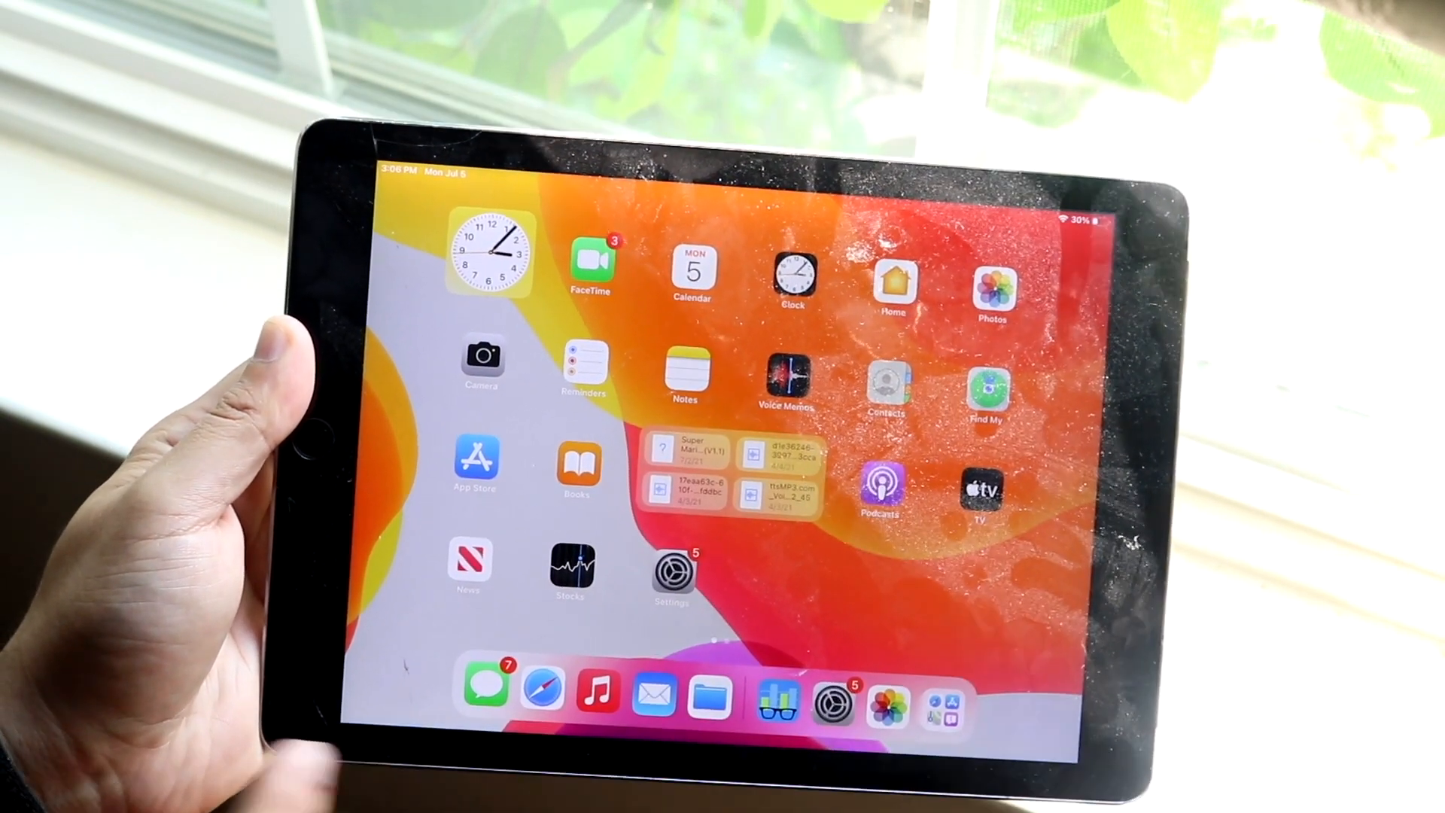
pyautogui.click(672, 572)
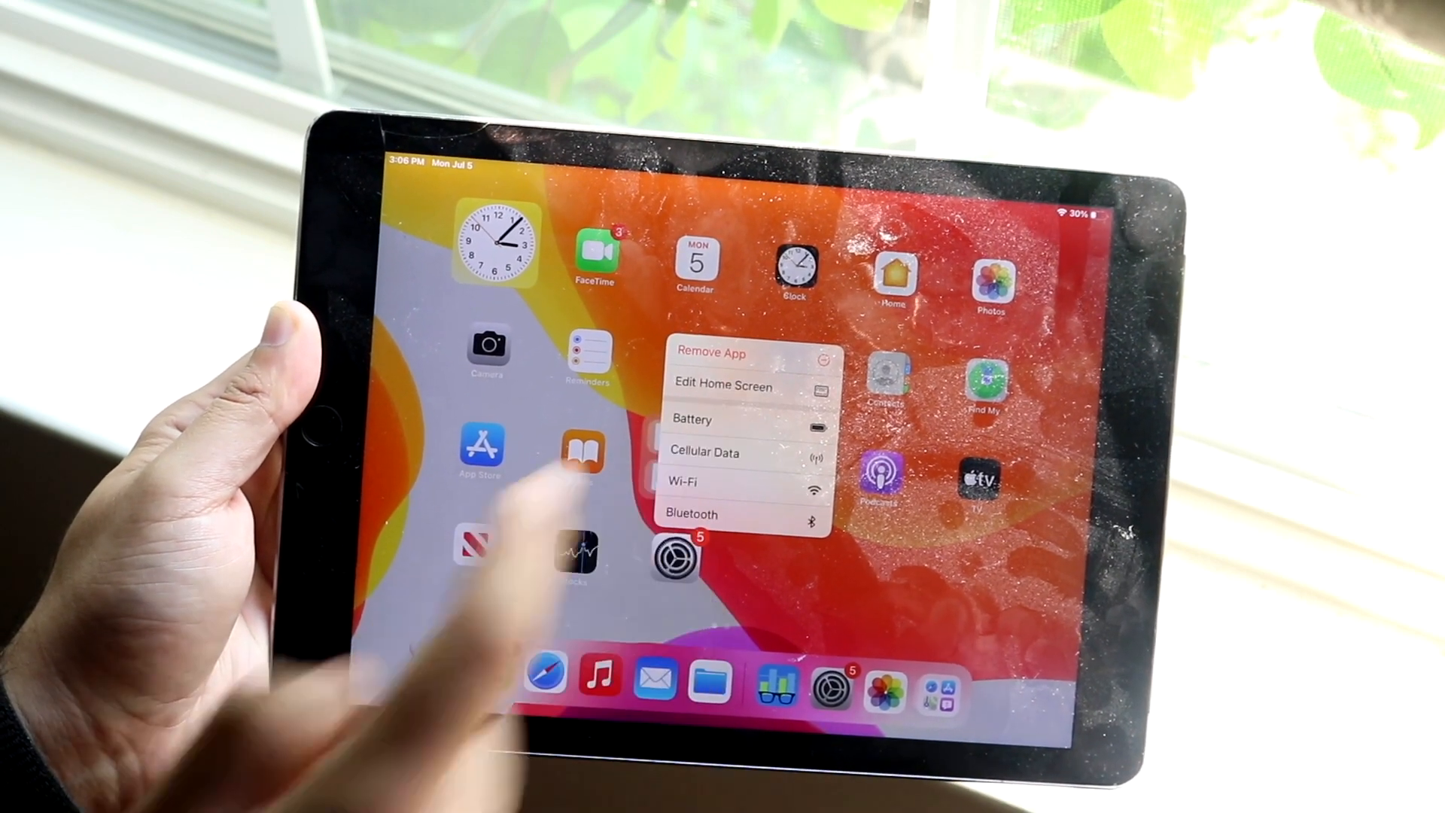
pyautogui.click(722, 385)
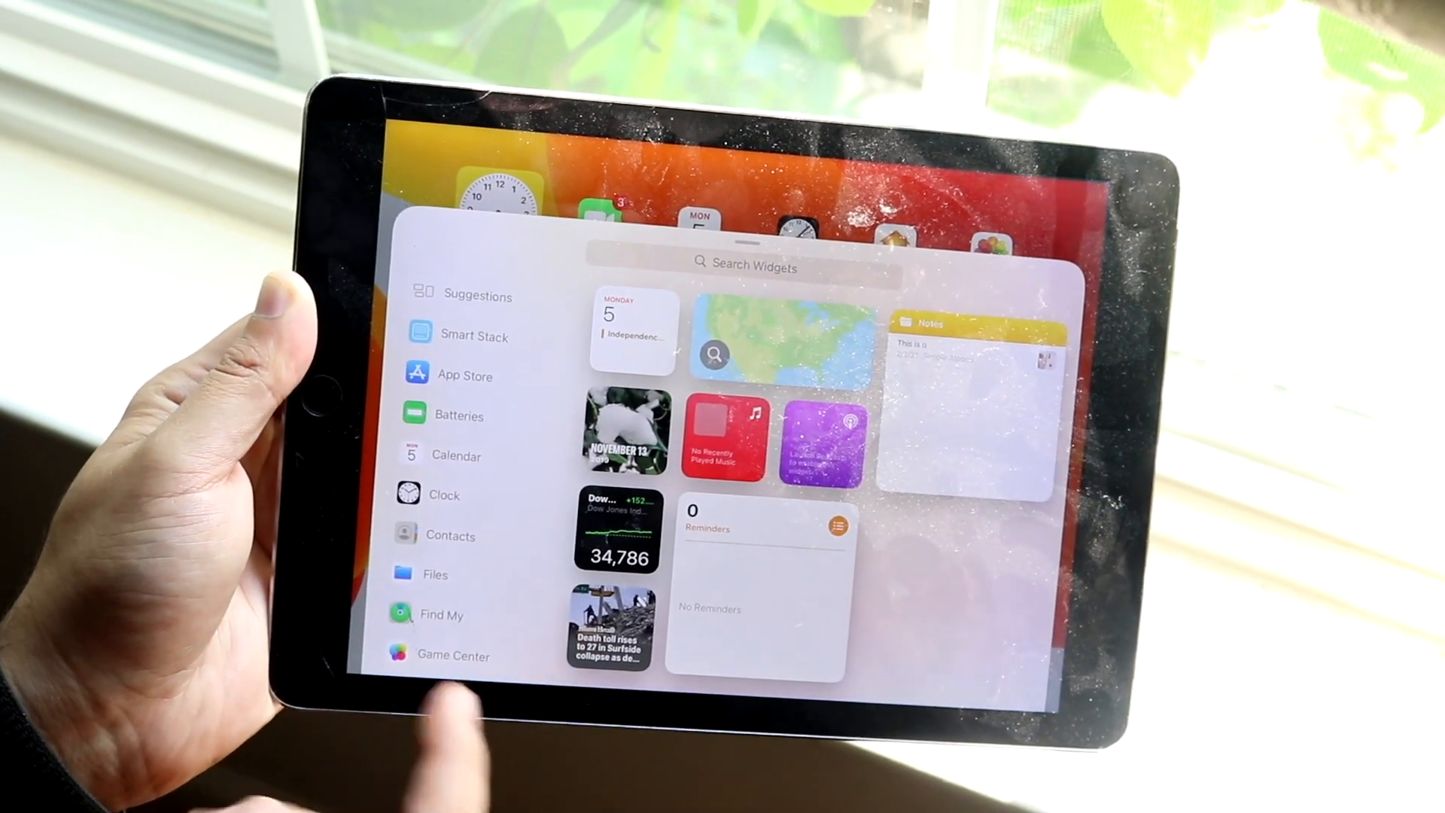
# Select Batteries in the gallery sidebar to preview its Status widget at 30%.
pyautogui.click(459, 414)
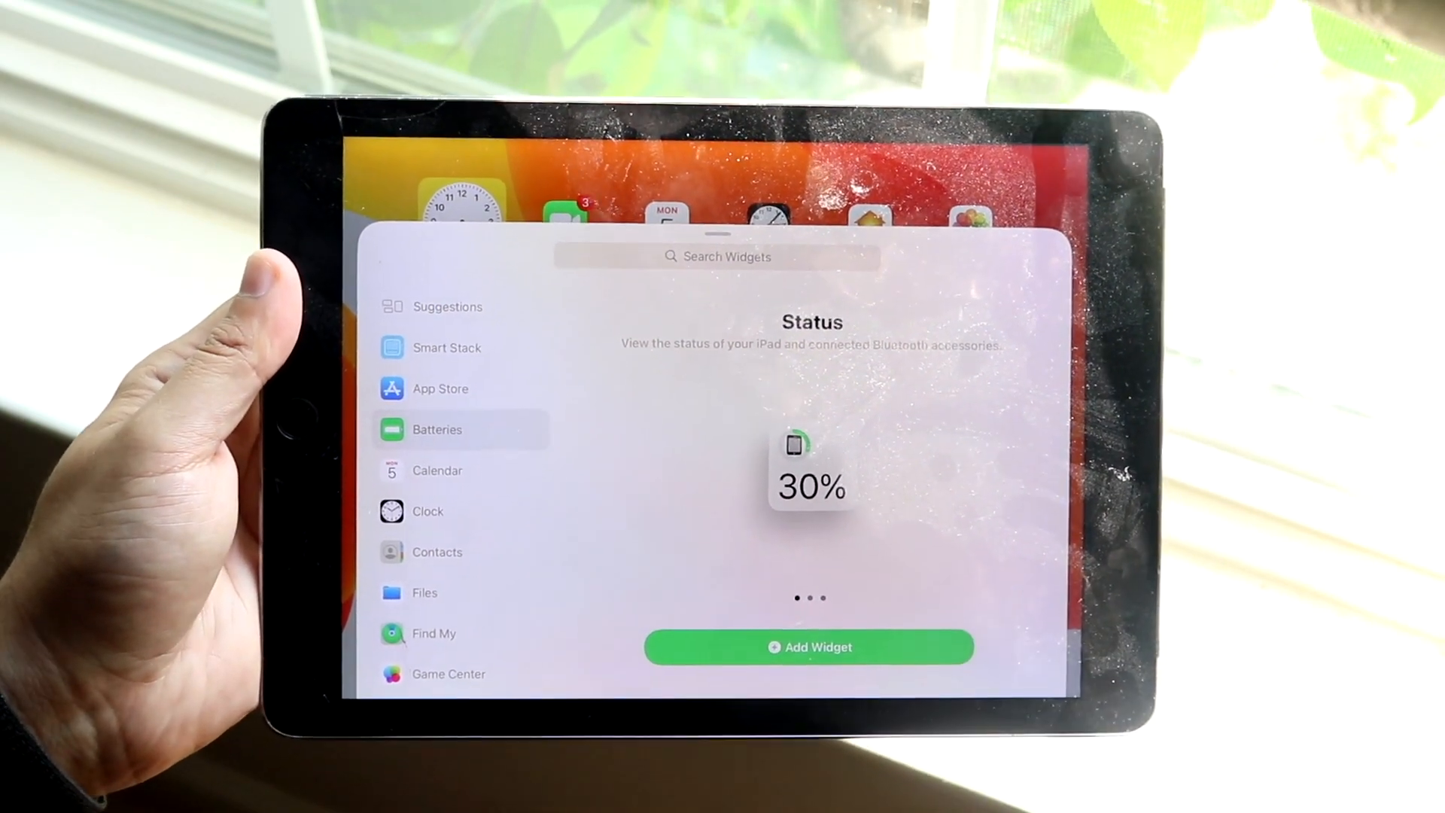
# Add the battery Status widget and place it on the home screen.
pyautogui.click(809, 646)
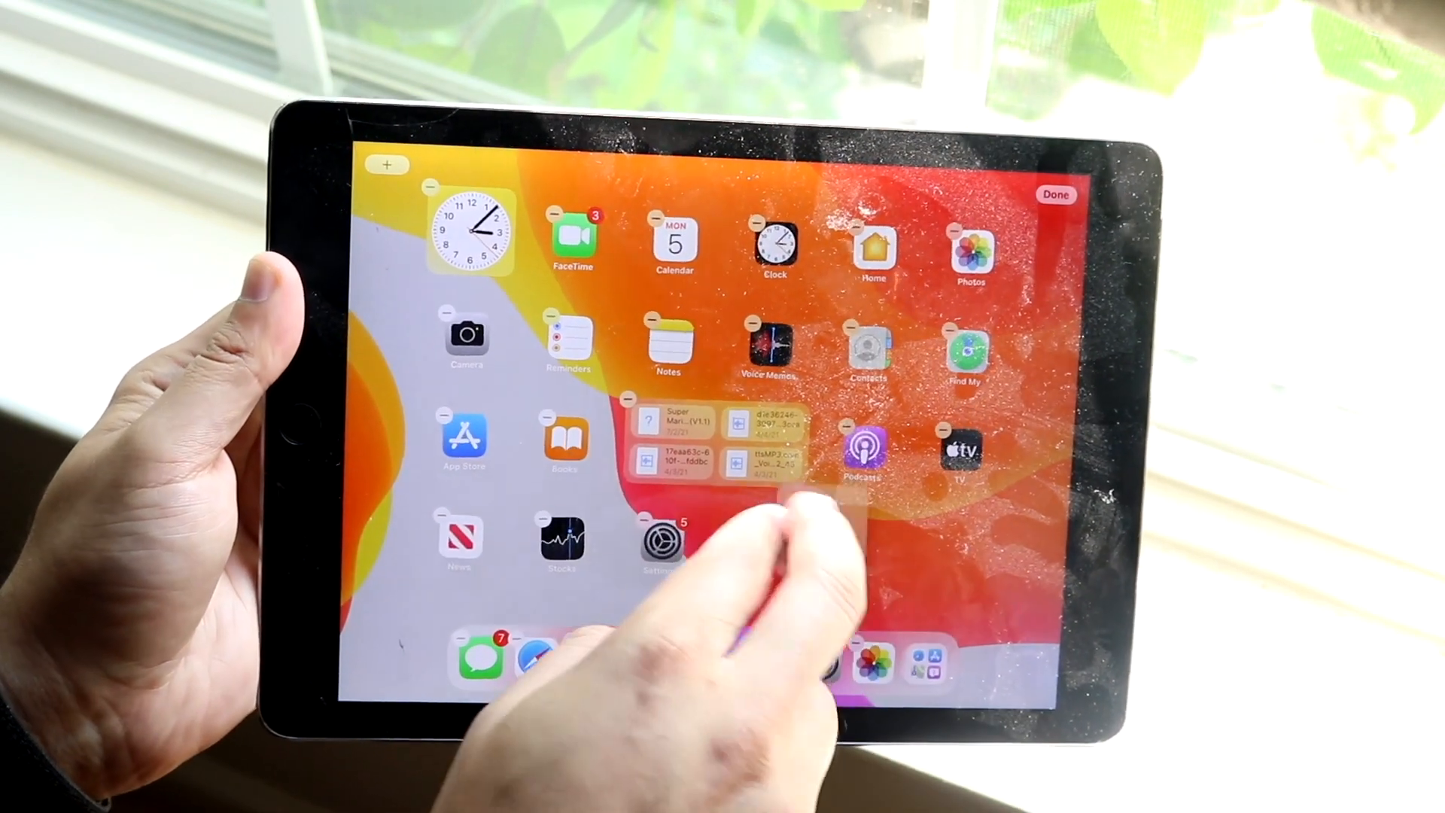
pyautogui.hscroll(-3)
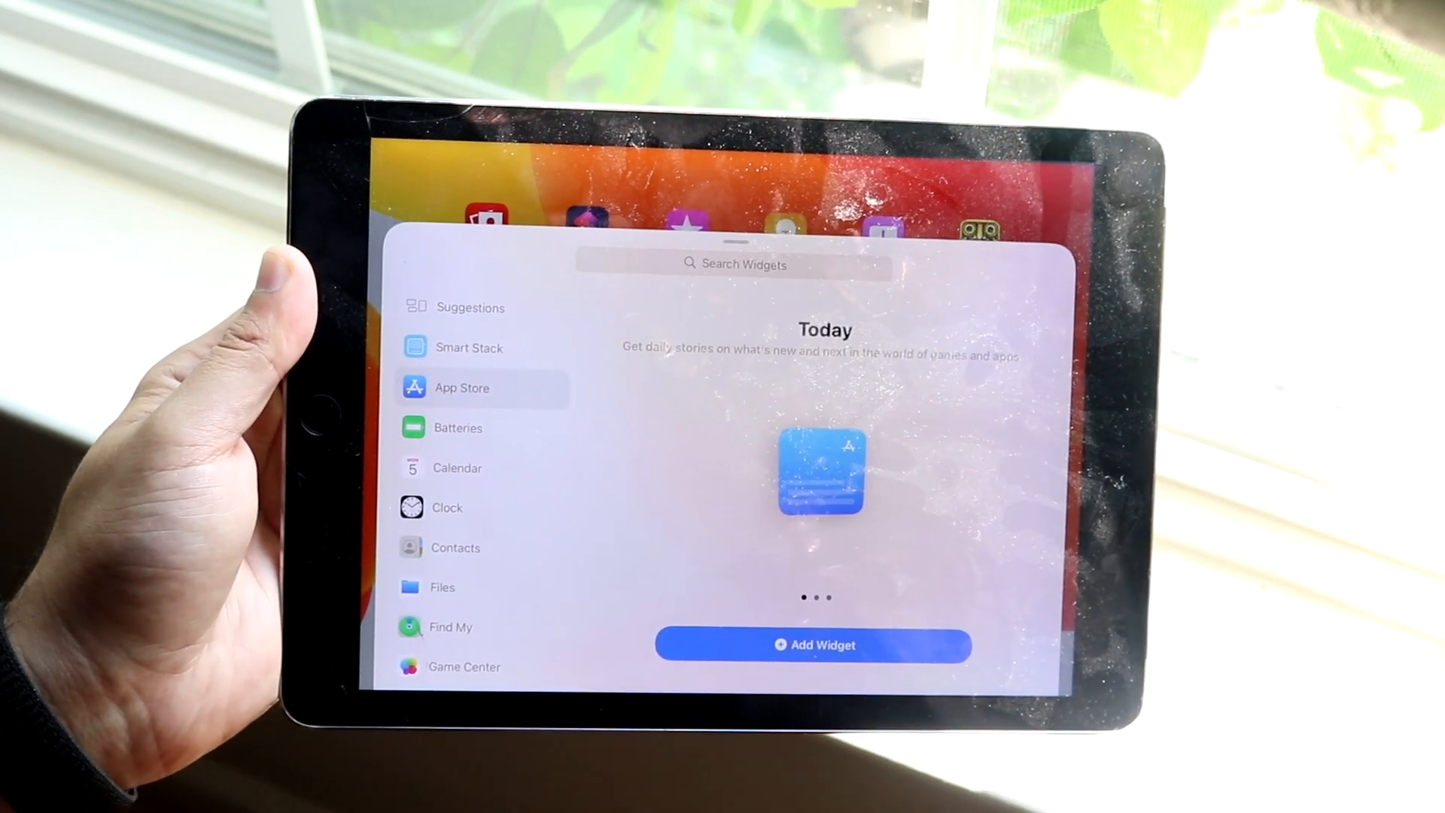
# Scroll the gallery sidebar and select Notes to preview its Folder widget.
pyautogui.scroll(-3)
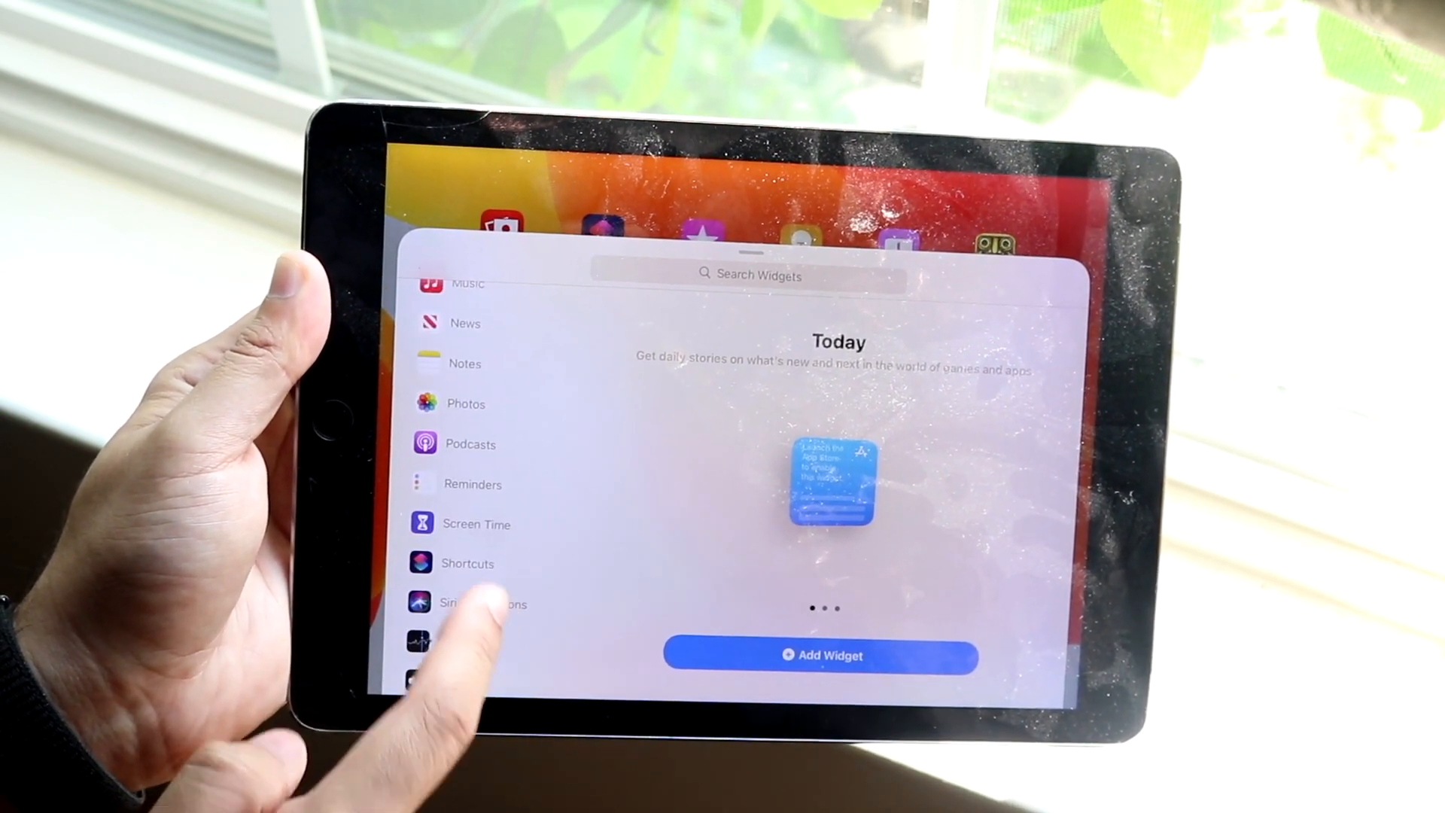
pyautogui.click(446, 397)
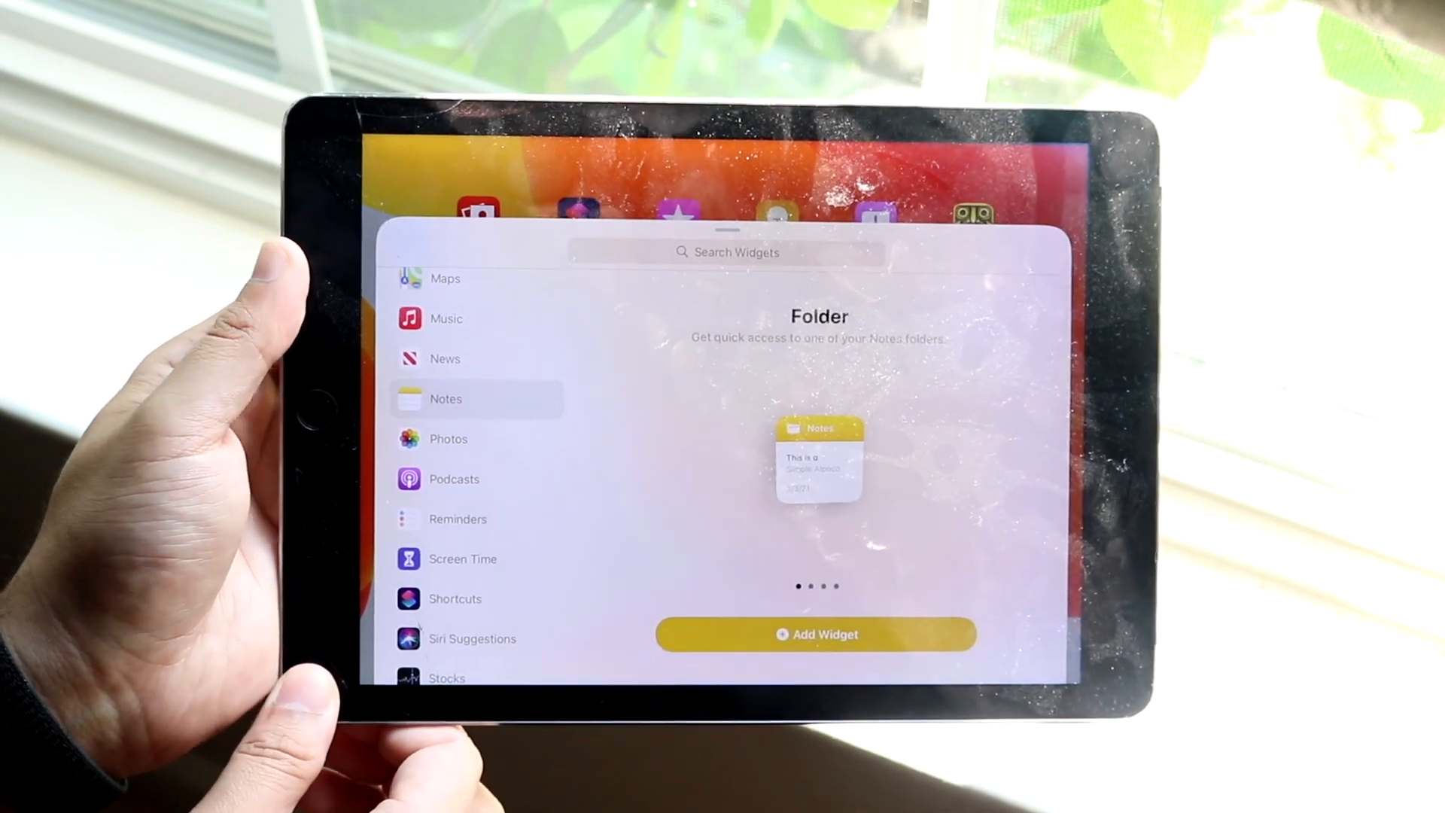